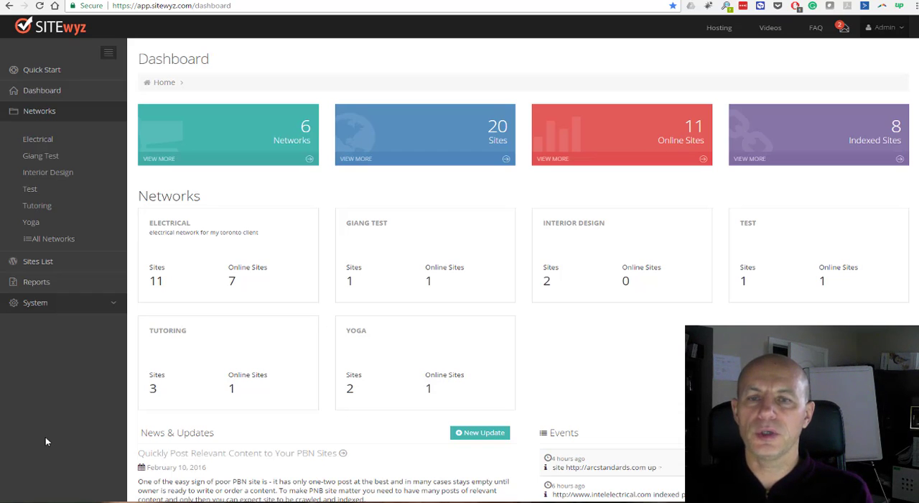
mouse_move(530, 16)
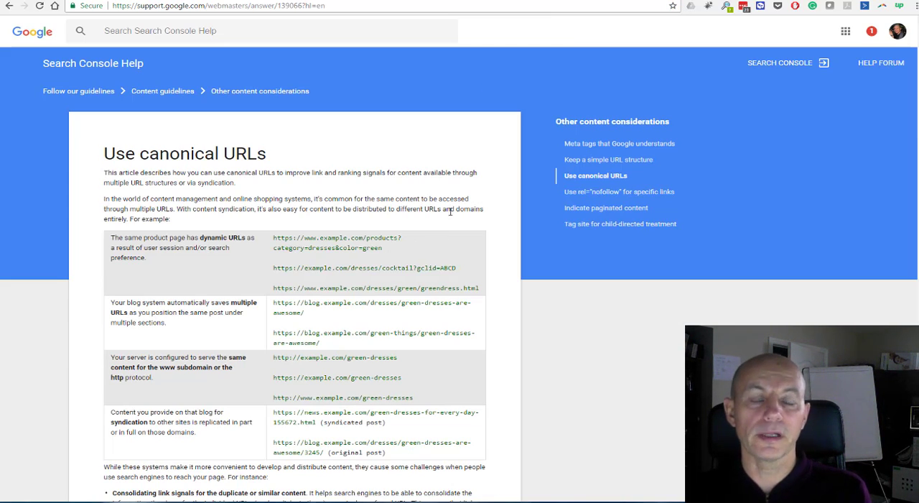
scroll("down", 3)
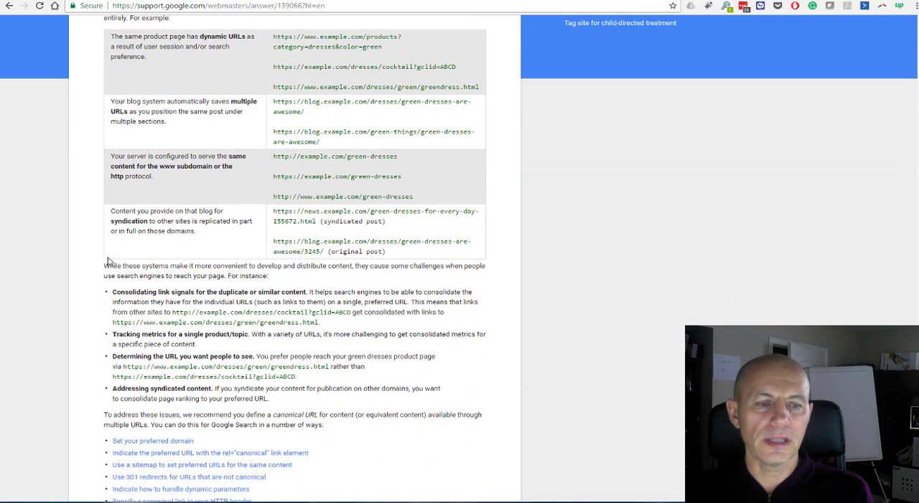
mouse_move(350, 239)
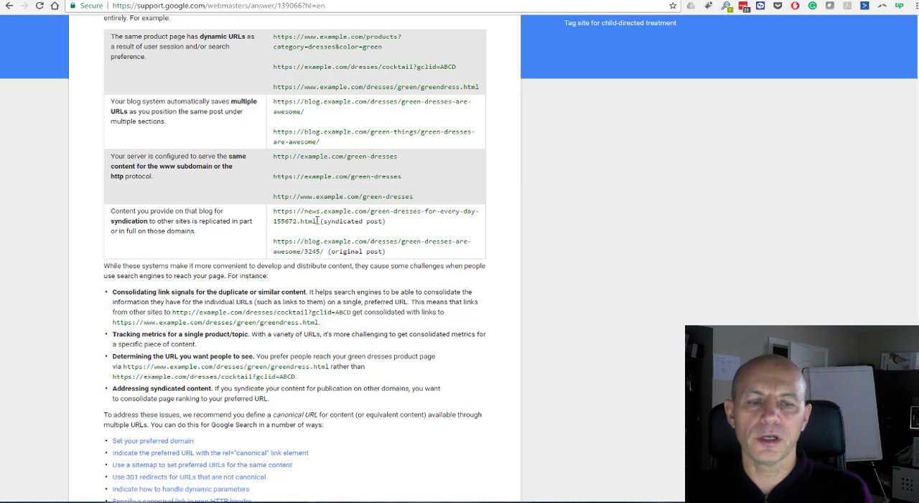
mouse_move(322, 247)
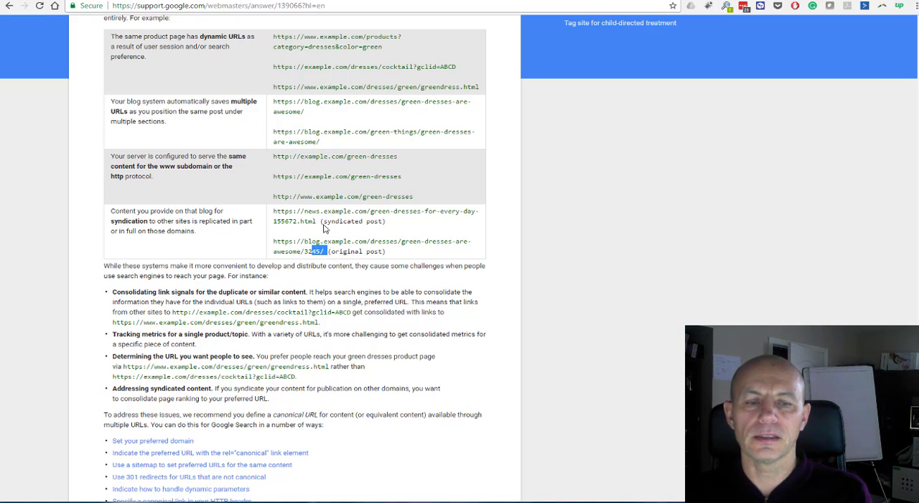
double_click(348, 211)
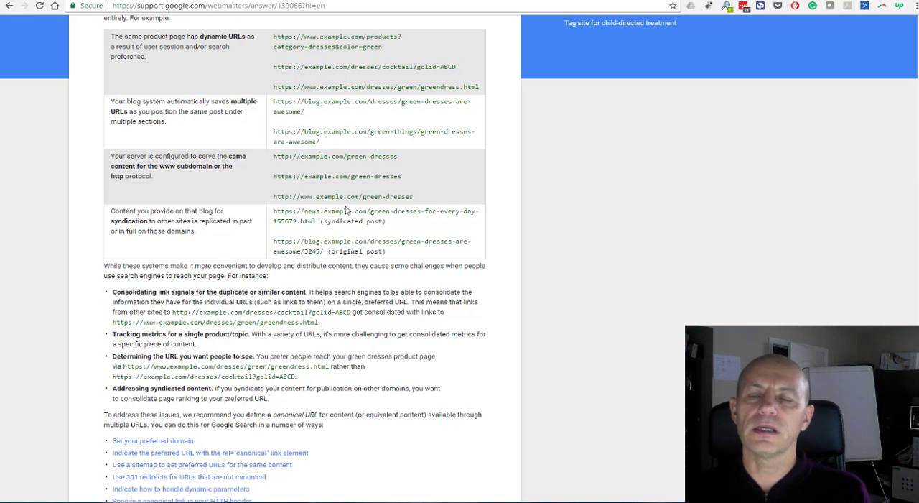
mouse_move(321, 221)
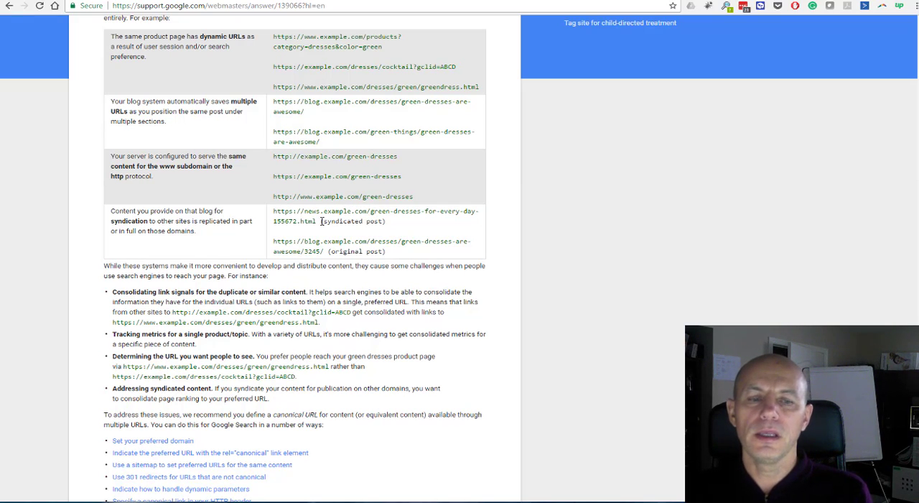
mouse_move(288, 250)
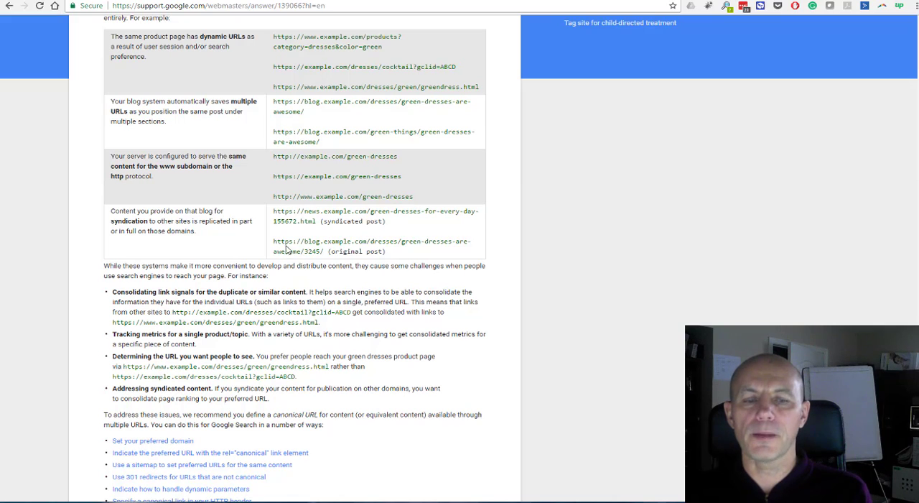
mouse_move(379, 237)
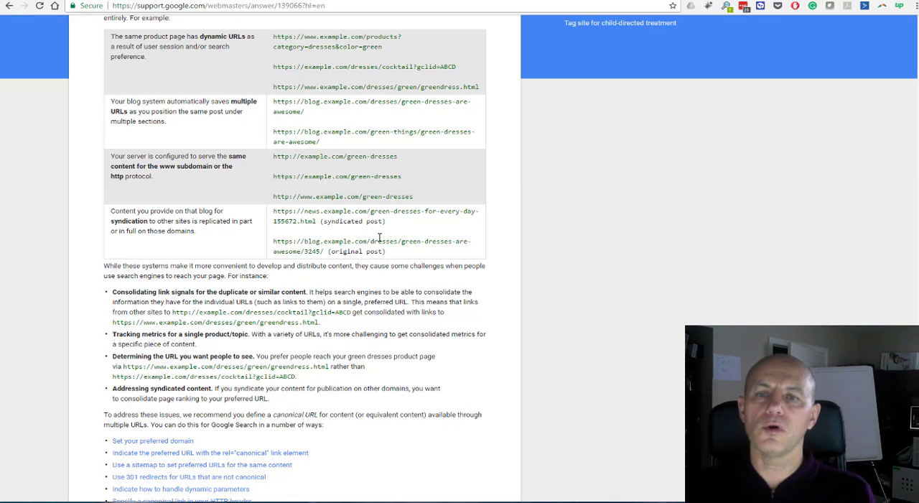
mouse_move(308, 249)
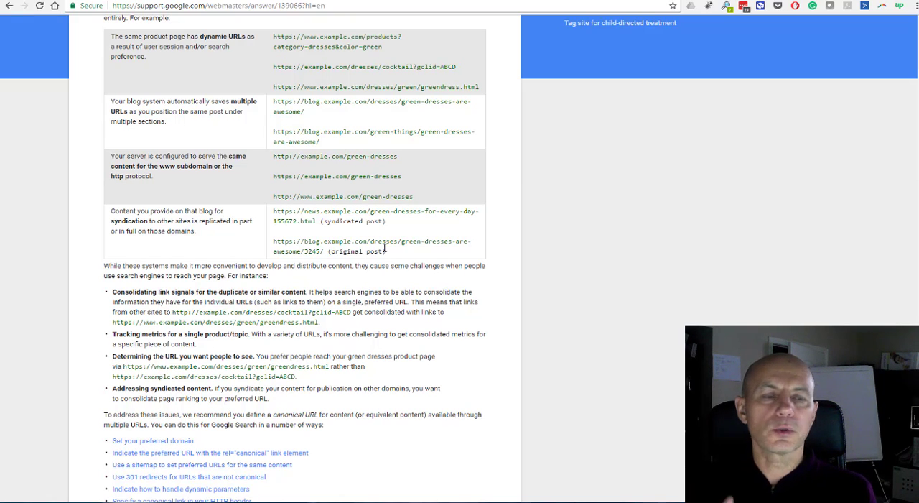
mouse_move(379, 207)
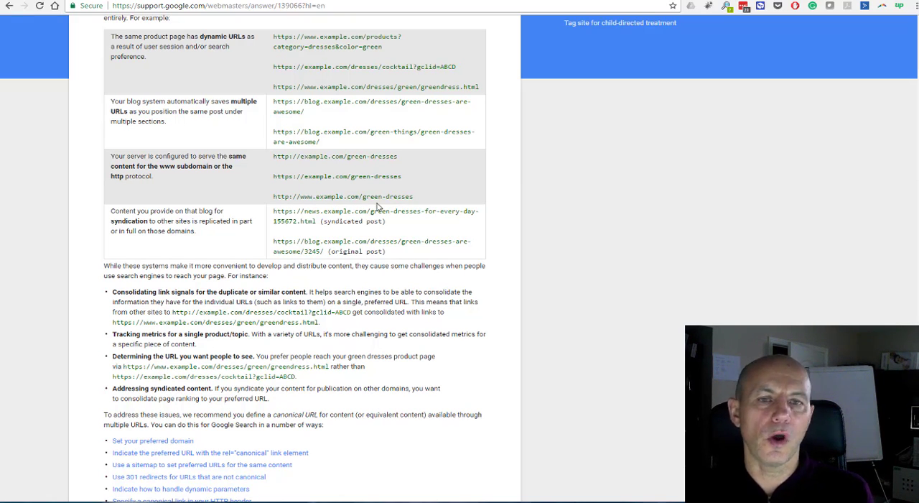
left_click(171, 6)
type("vicamp.net")
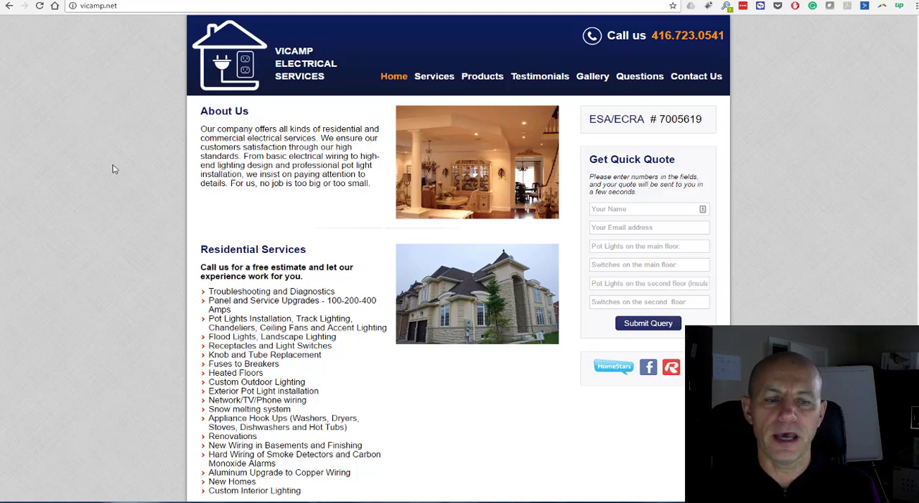
Step: Scroll the vicamp.net homepage and switch to the arcstandards.com tab with the same site
scroll("down", 3)
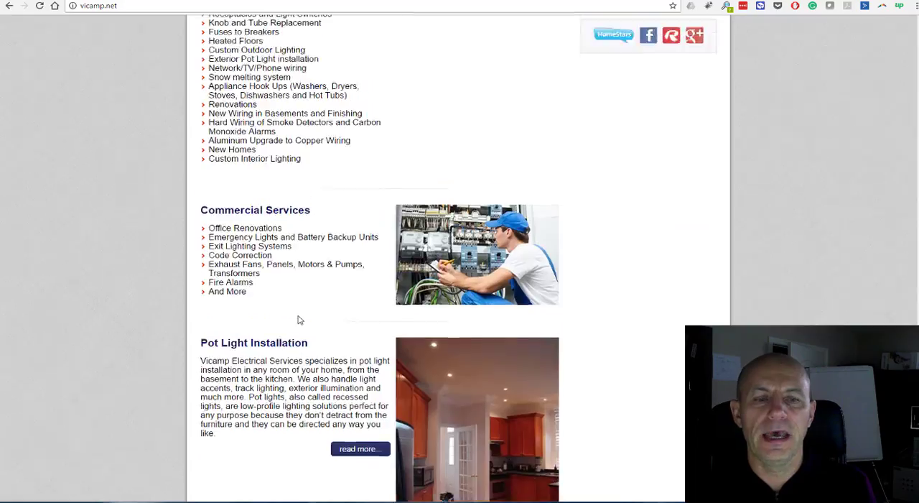
left_click(482, 76)
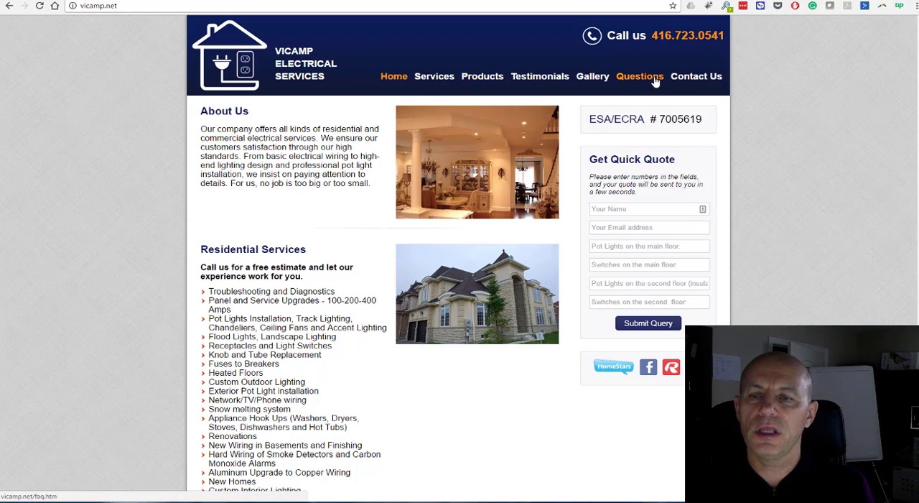
mouse_move(483, 76)
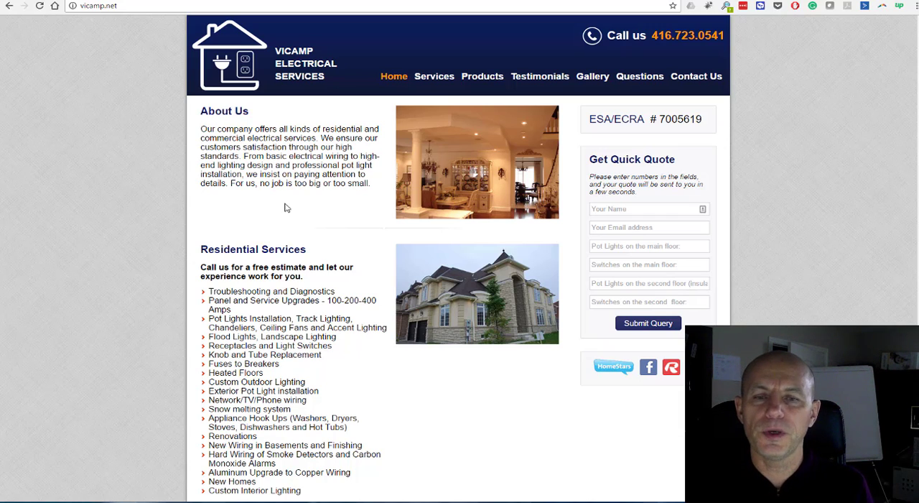
mouse_move(281, 86)
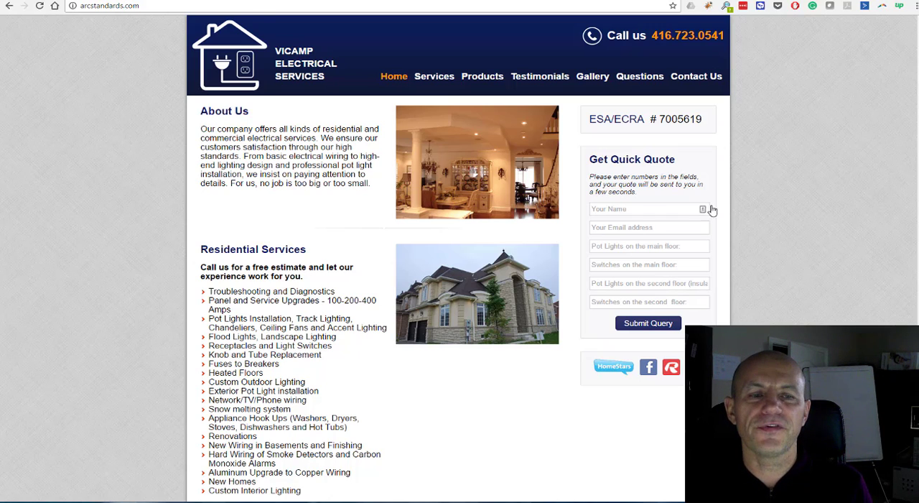
mouse_move(783, 199)
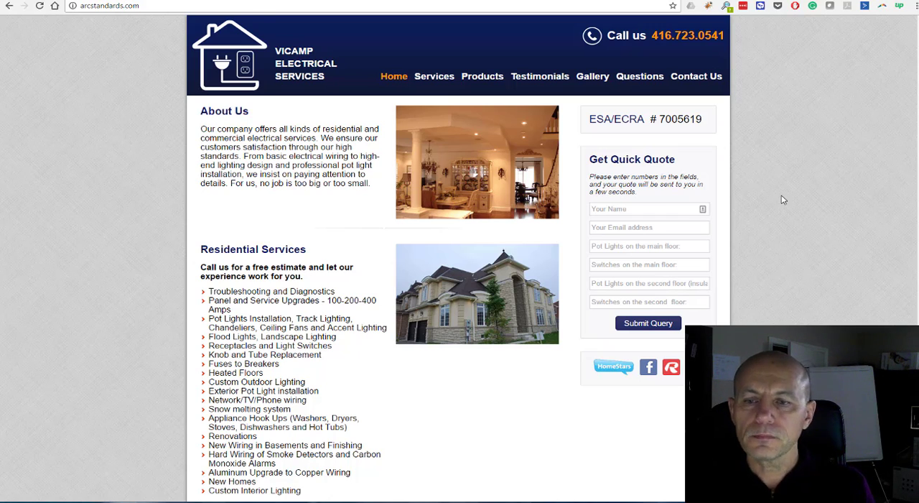
Step: Navigate the arcstandards.com copy to Gallery, then Testimonials, and bring up the page's context menu
right_click(585, 103)
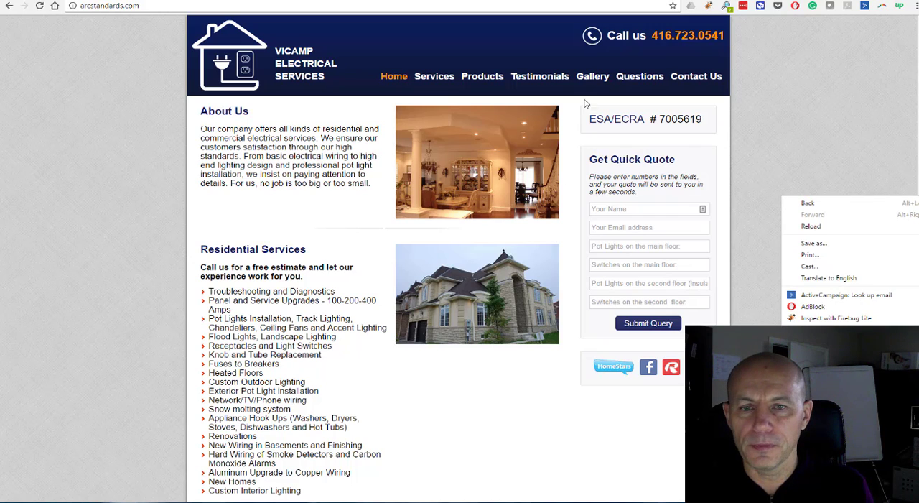
left_click(592, 76)
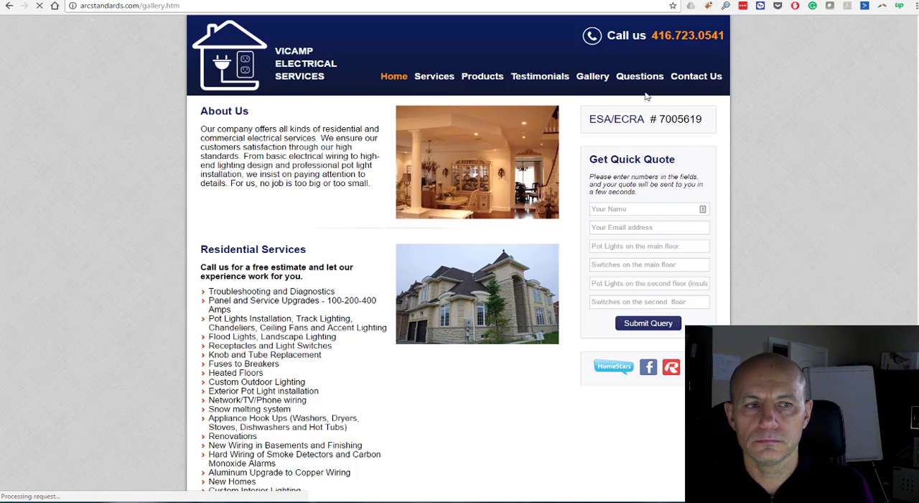
left_click(592, 76)
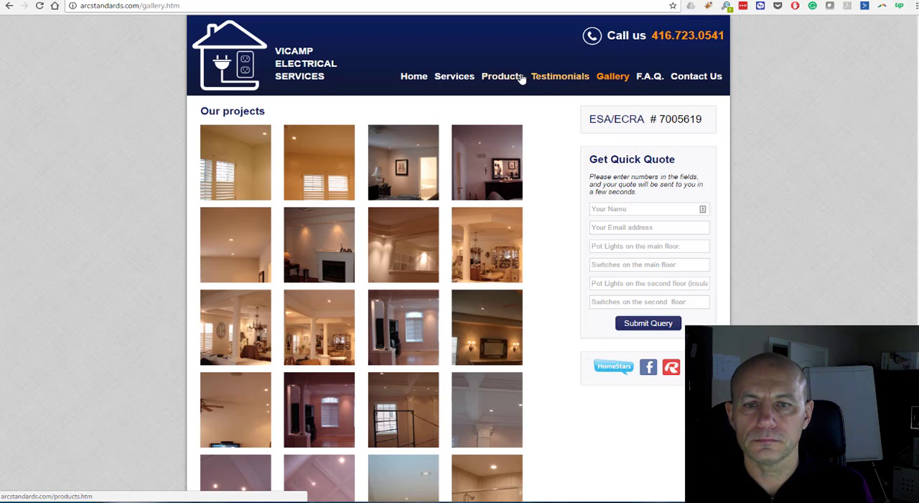
left_click(560, 76)
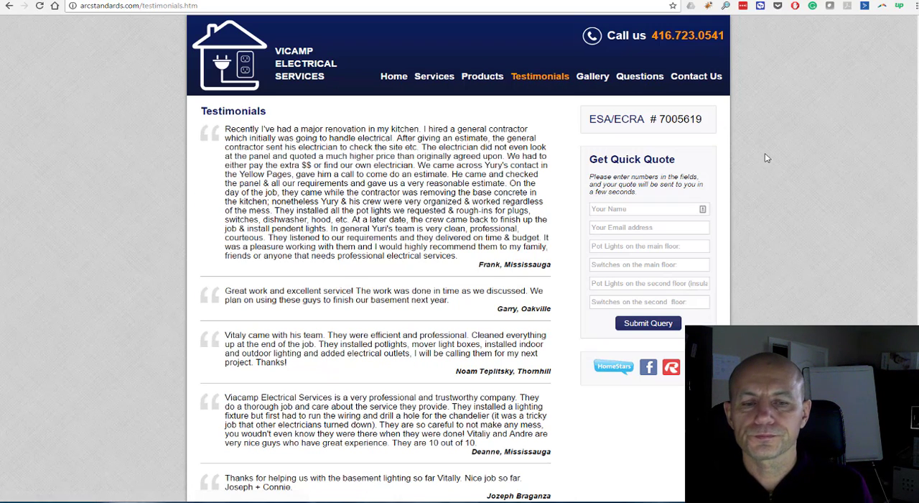
right_click(767, 156)
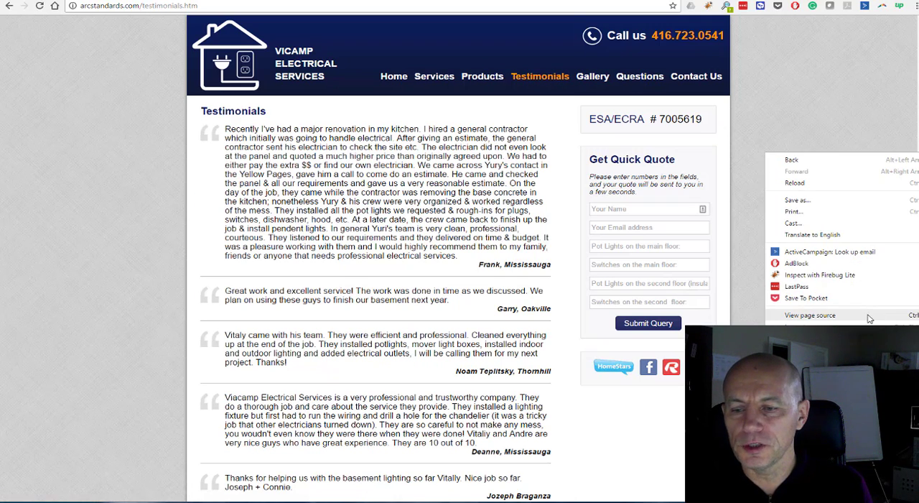
Step: View the Testimonials page source and locate its canonical link to vicamp.net/testimonials.htm
left_click(810, 314)
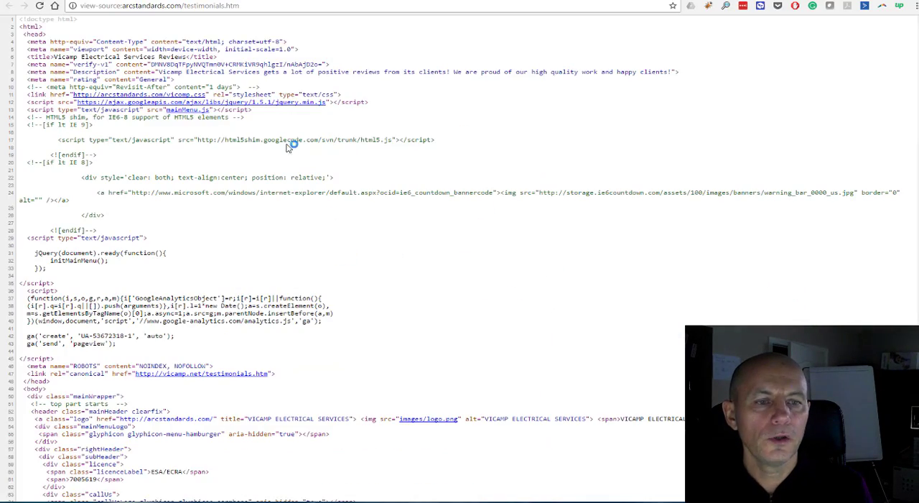
scroll("down", 3)
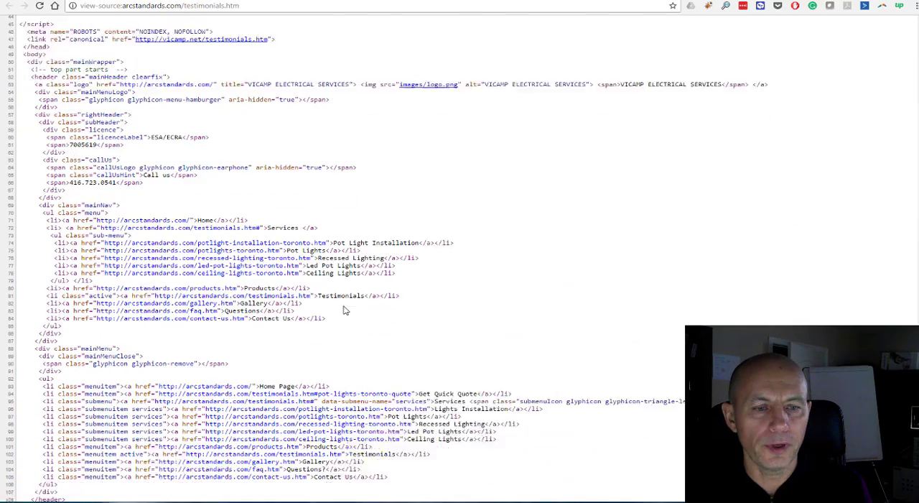
scroll("down", 3)
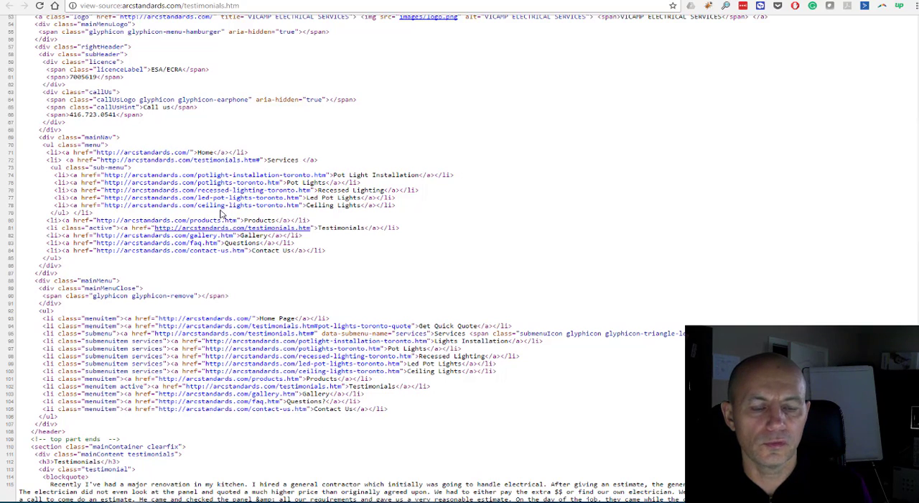
scroll("up", 3)
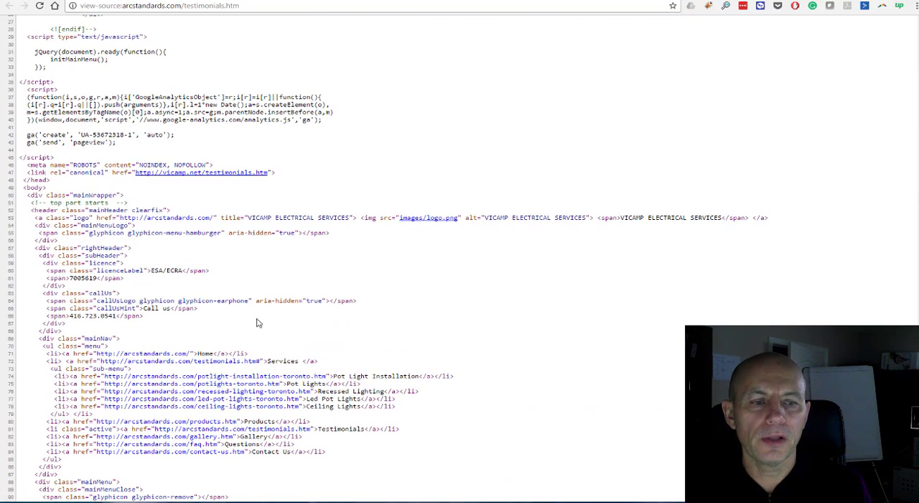
mouse_move(241, 173)
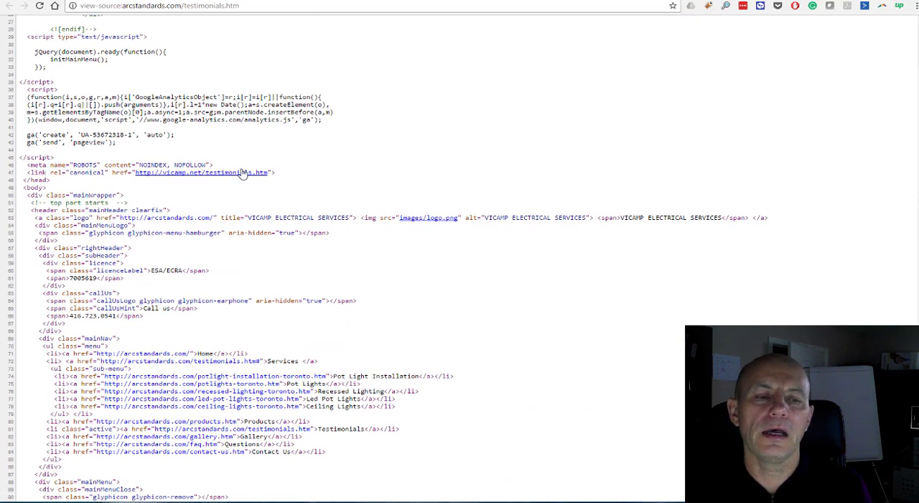
mouse_move(243, 177)
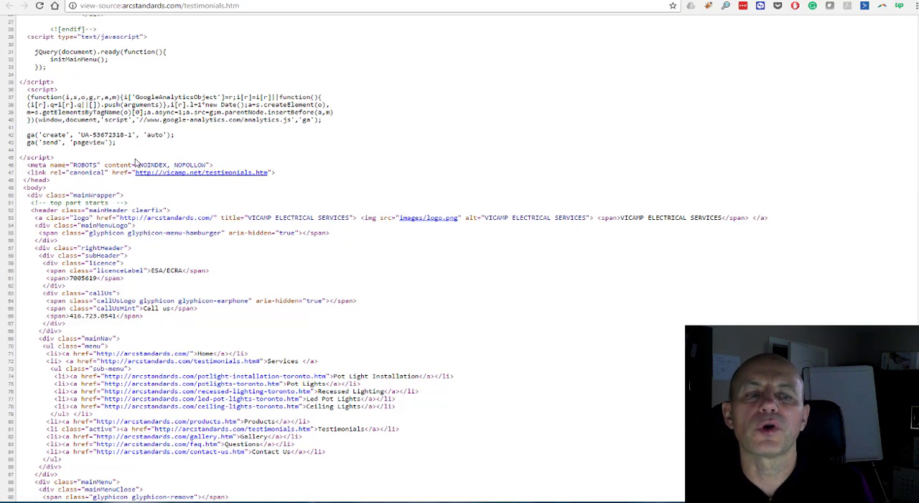
mouse_move(232, 191)
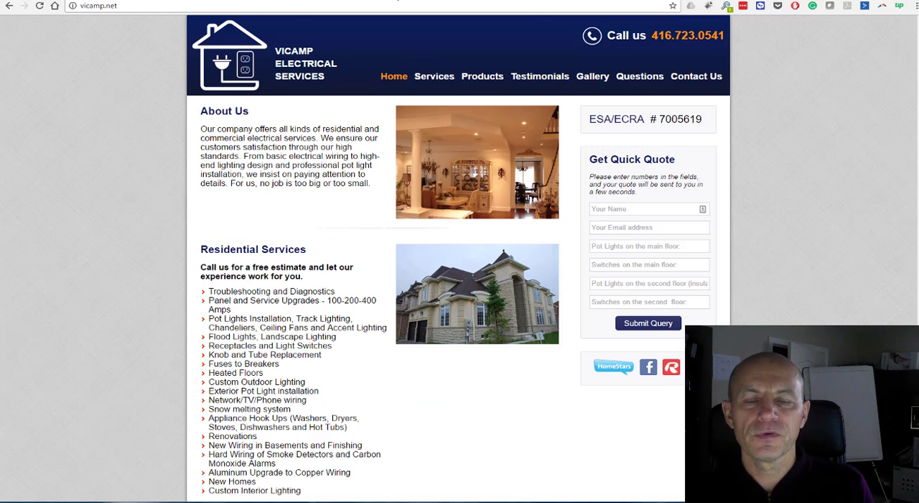
mouse_move(540, 76)
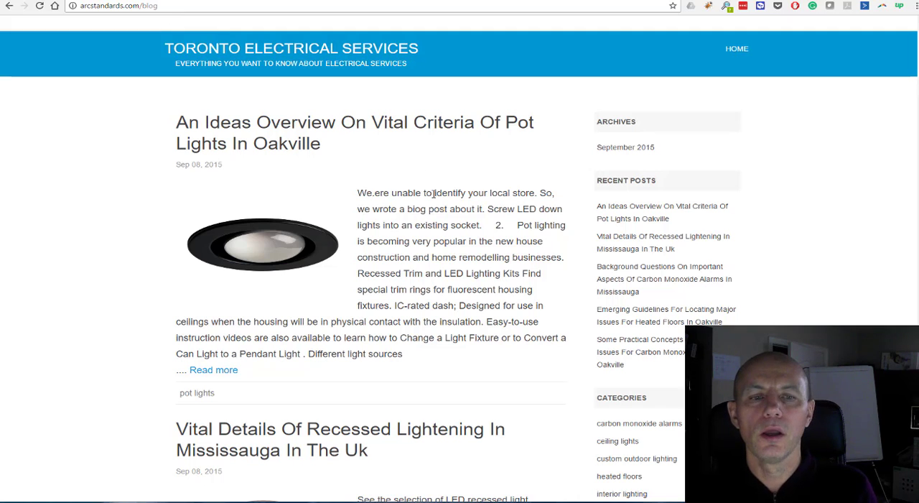
Step: Scroll the arcstandards.com blog through the carbon monoxide alarm and heated floor posts and back up
scroll("up", 3)
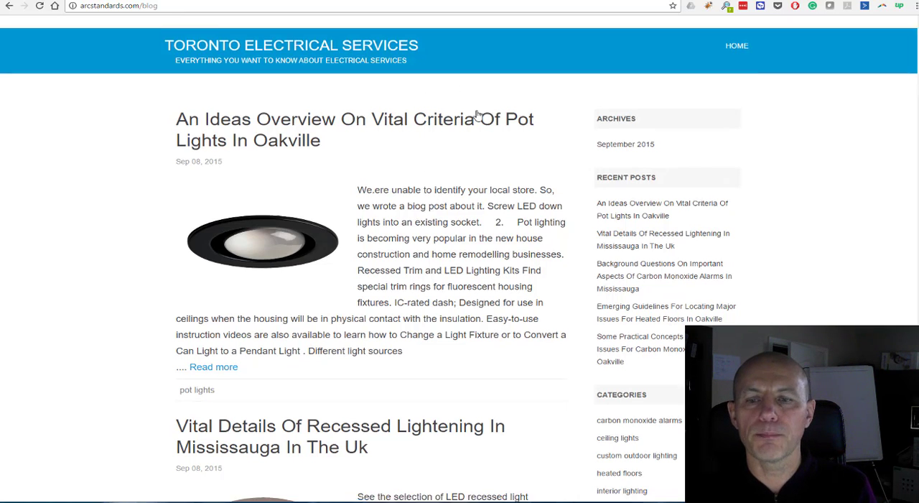
scroll("down", 3)
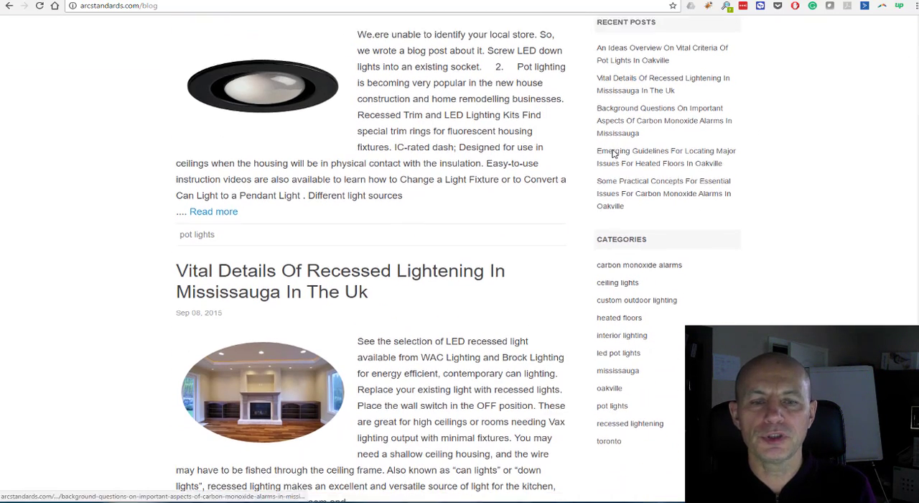
scroll("down", 3)
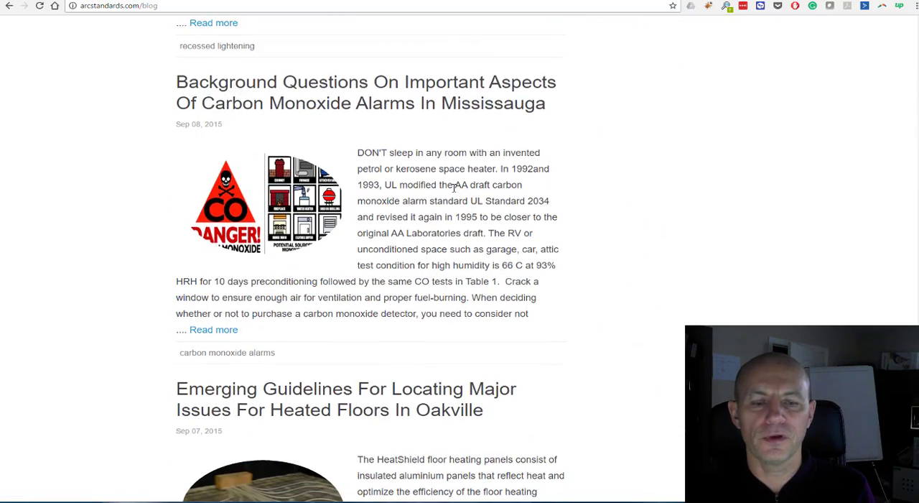
scroll("down", 3)
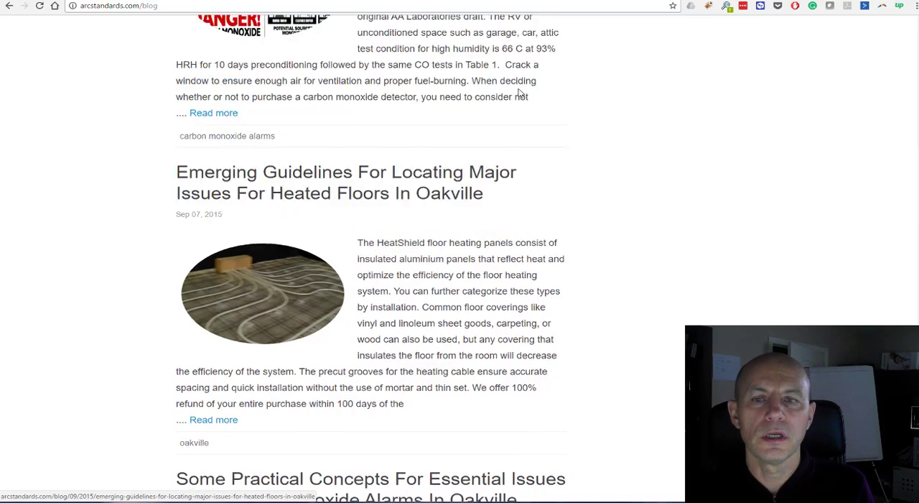
scroll("up", 3)
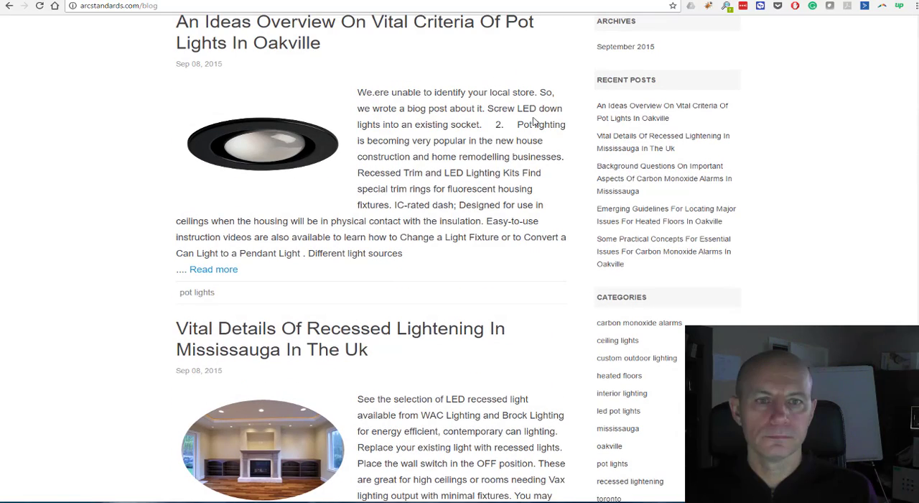
mouse_move(313, 118)
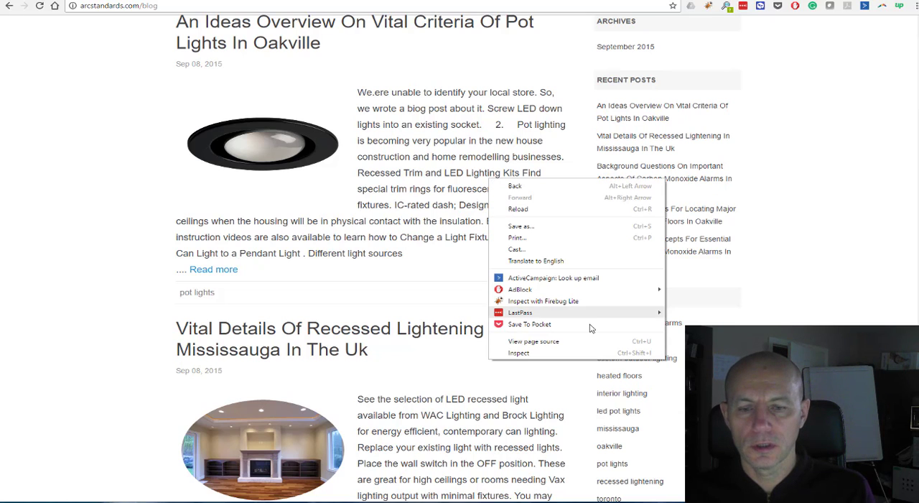
left_click(534, 340)
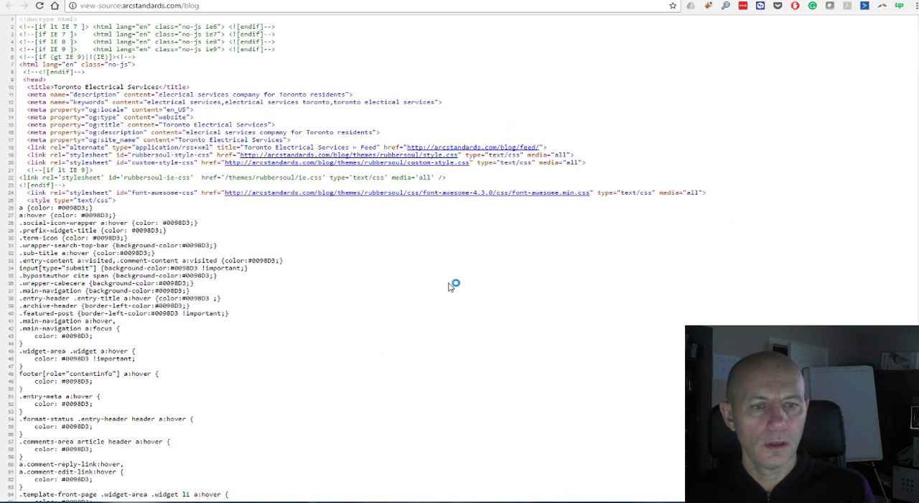
mouse_move(336, 145)
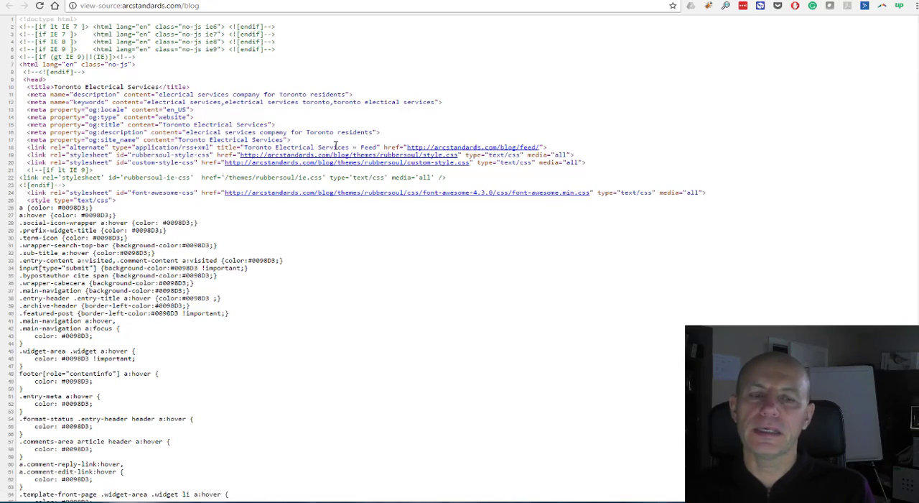
mouse_move(161, 247)
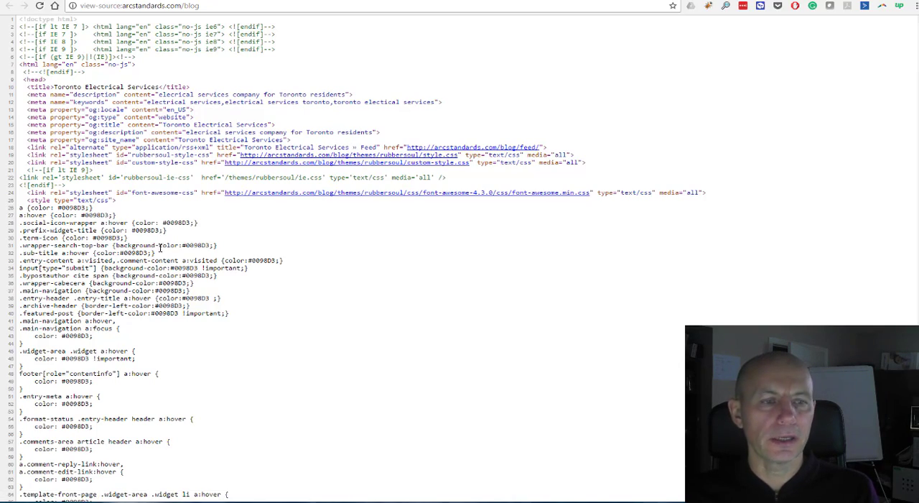
scroll("down", 3)
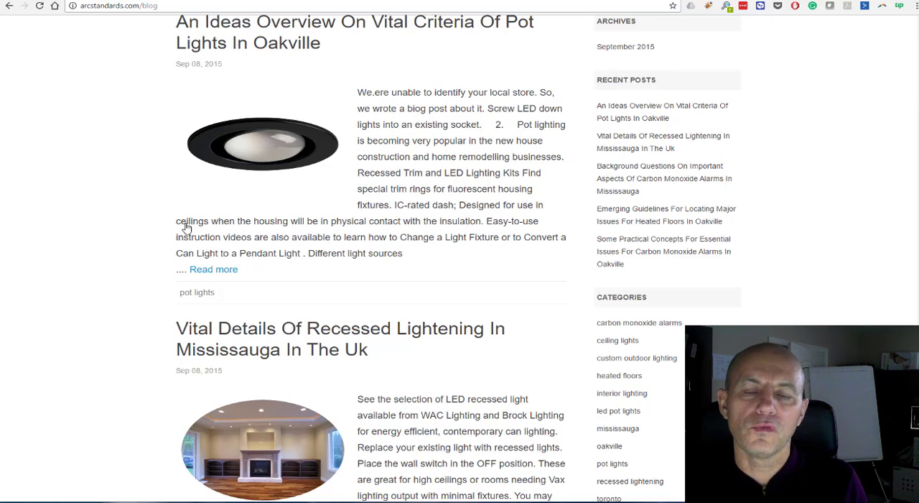
mouse_move(493, 89)
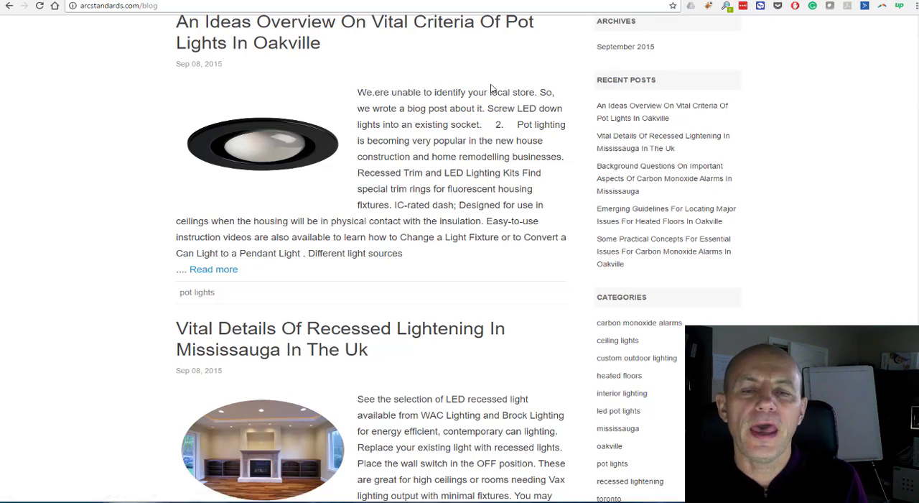
mouse_move(451, 167)
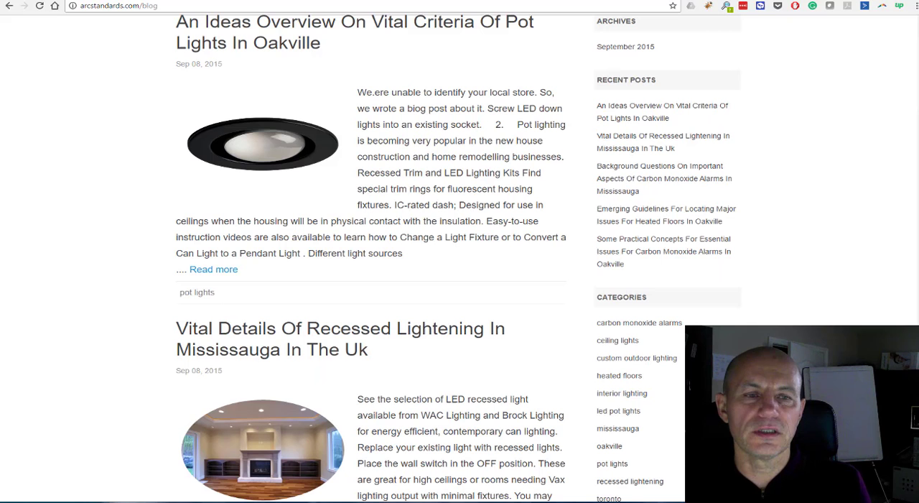
Step: Scroll back to the top of the duplicated Vicamp Electrical Services home page
scroll("up", 3)
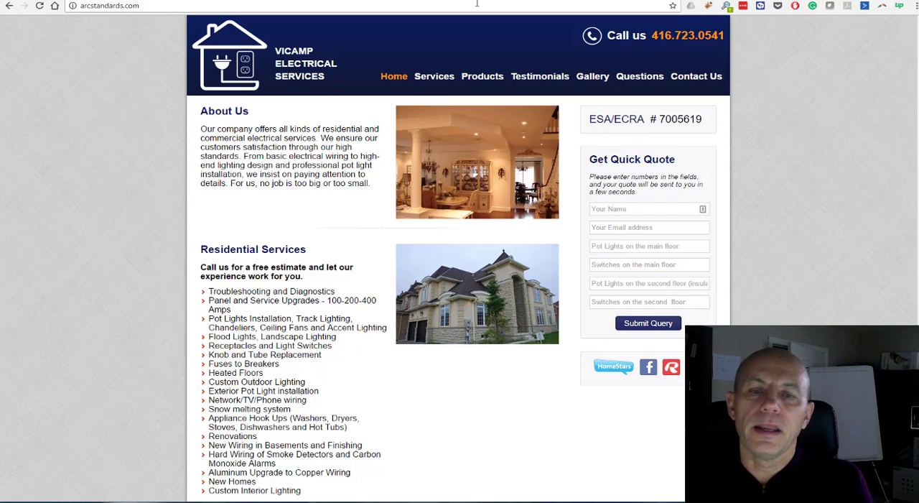
mouse_move(497, 121)
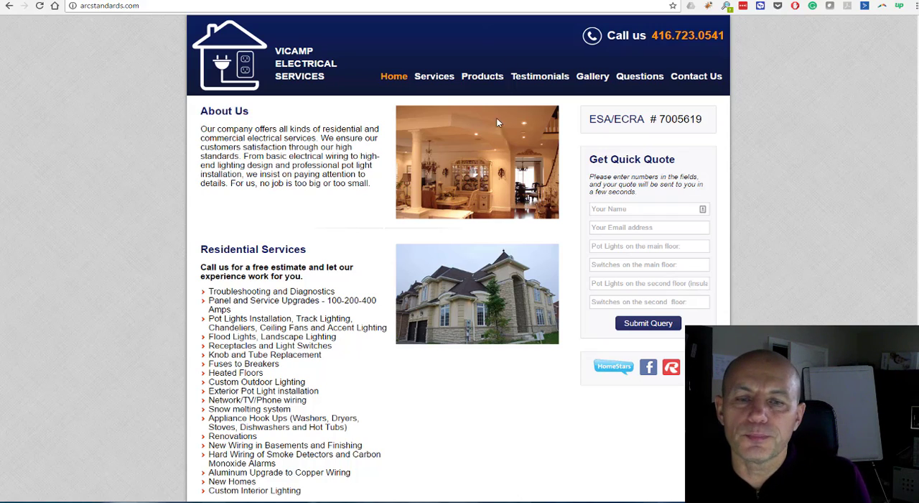
mouse_move(494, 151)
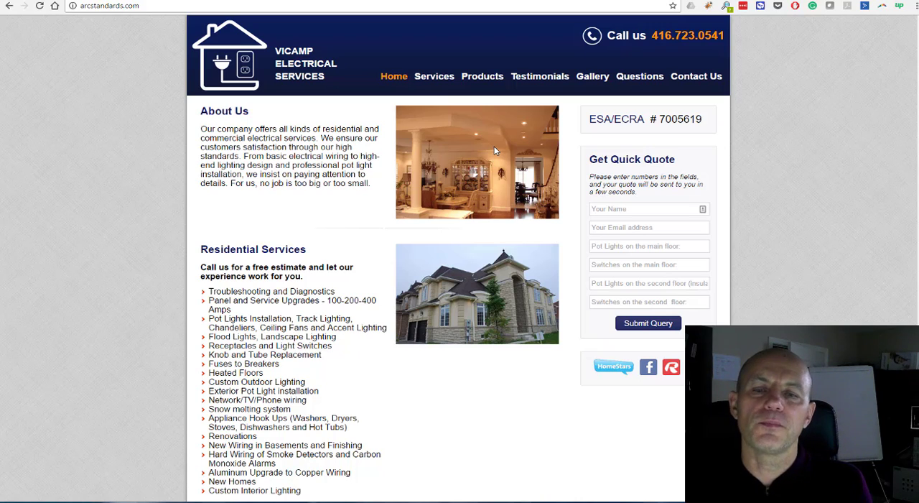
mouse_move(442, 18)
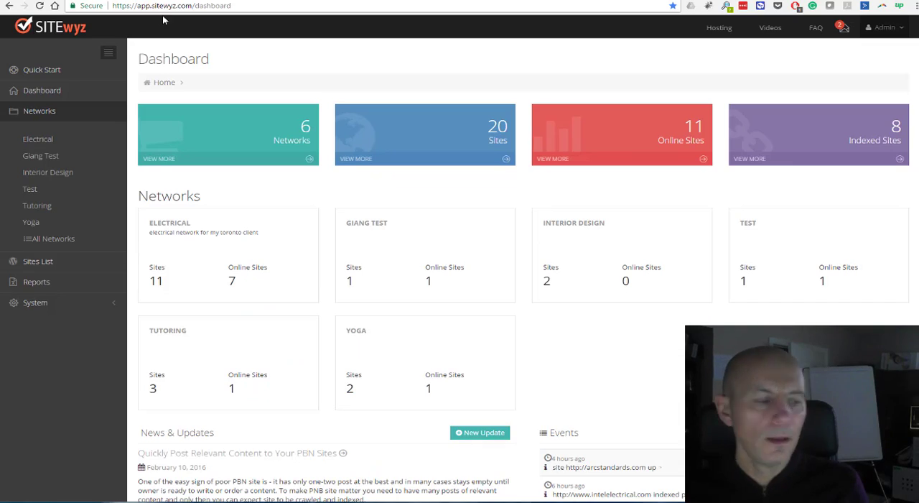
mouse_move(30, 188)
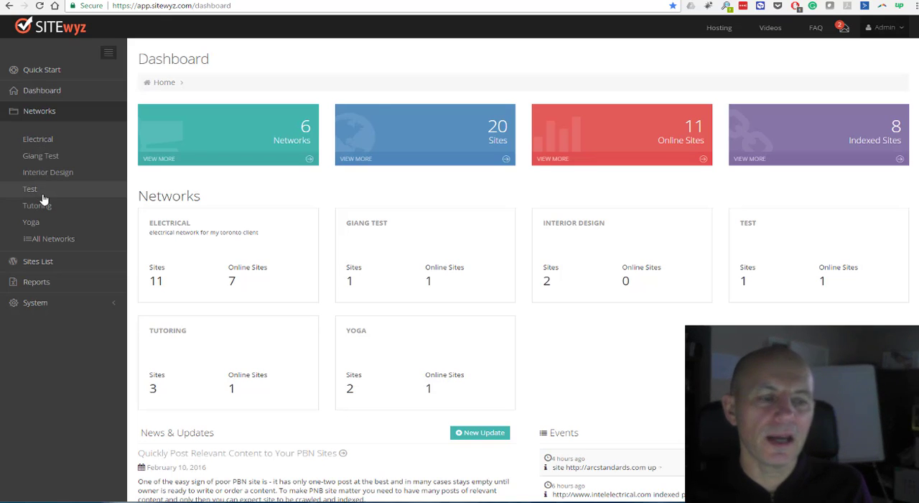
Step: Select the Test network, the shadow site in its Sites list, and show its Settings (original domain vicamp.net, /blog subfolder)
left_click(30, 190)
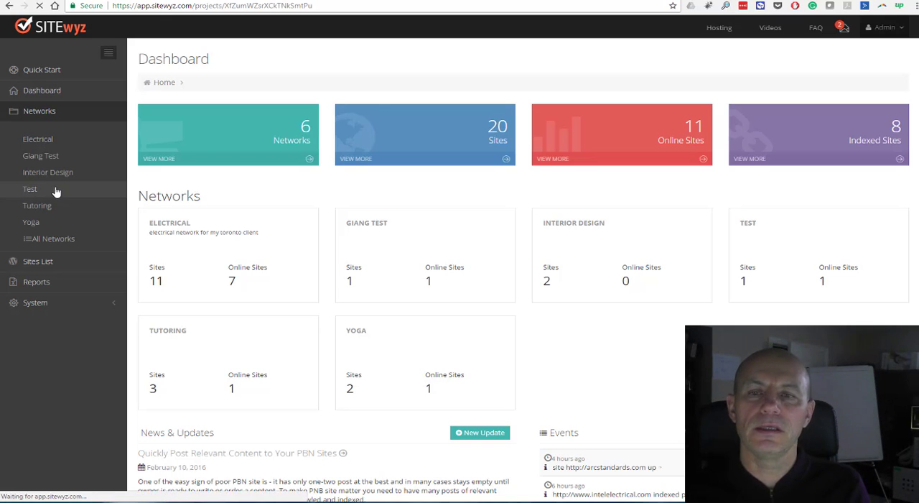
left_click(30, 188)
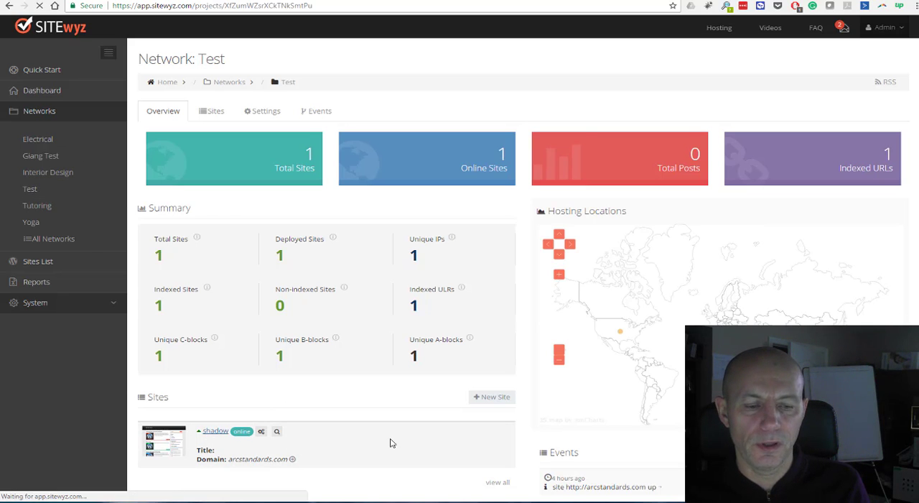
left_click(216, 430)
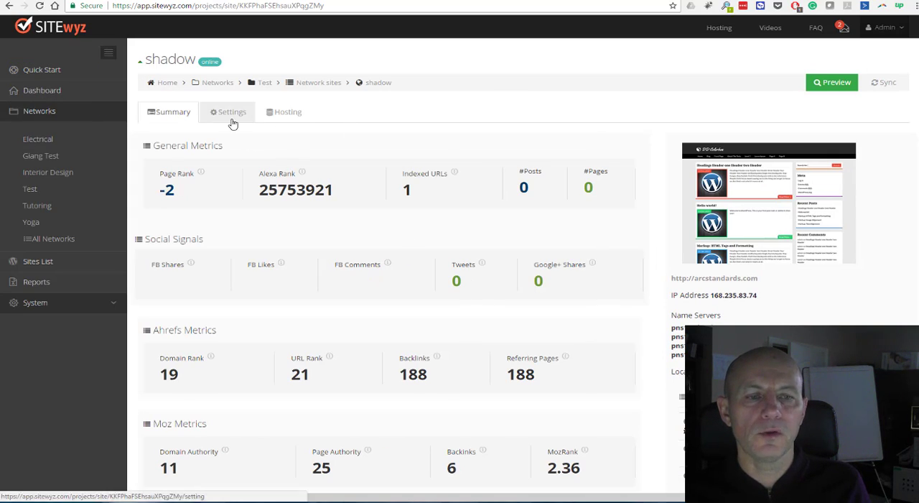
left_click(231, 112)
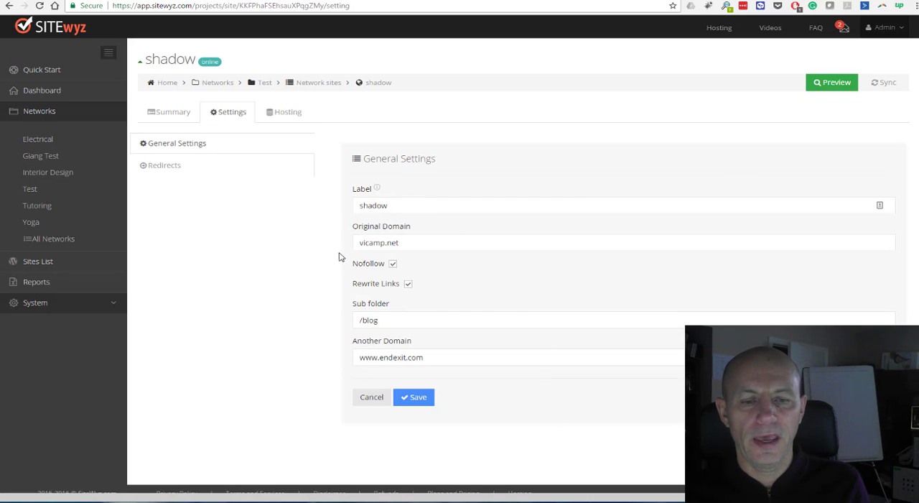
mouse_move(370, 270)
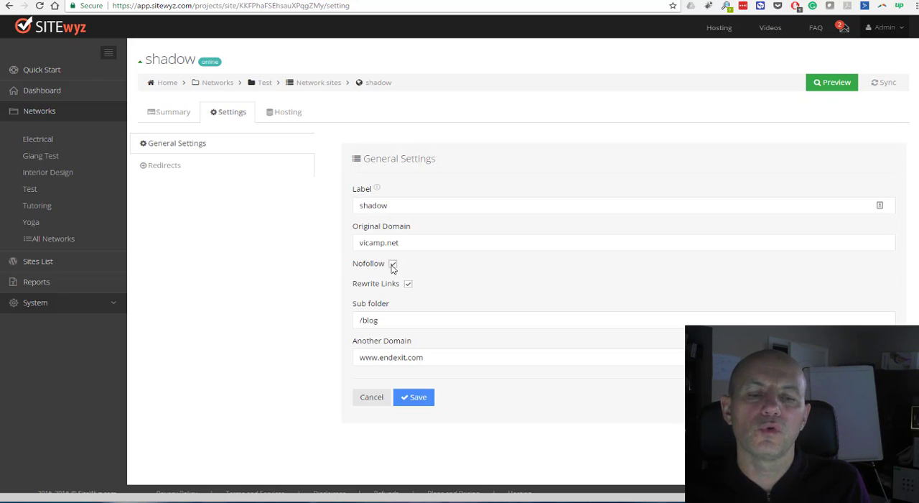
Step: Toggle the General Settings so Nofollow ends checked and Rewrite Links unchecked, unsaved
left_click(394, 262)
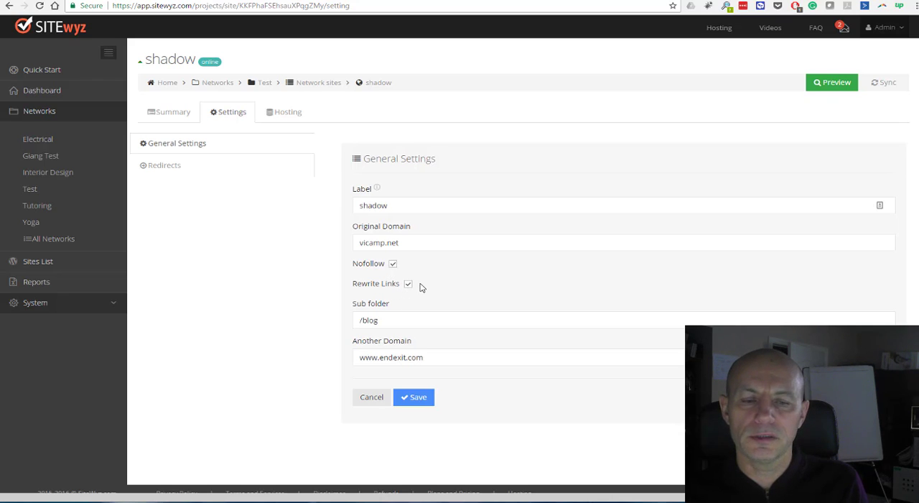
mouse_move(419, 284)
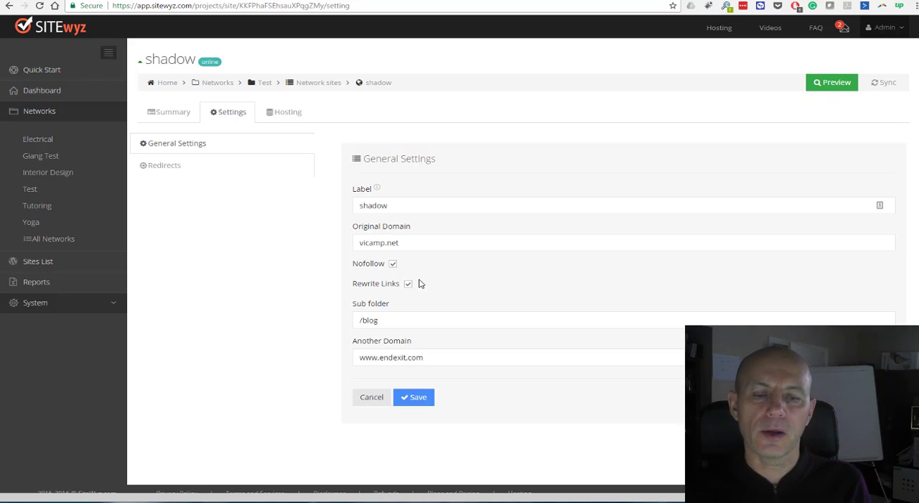
left_click(408, 283)
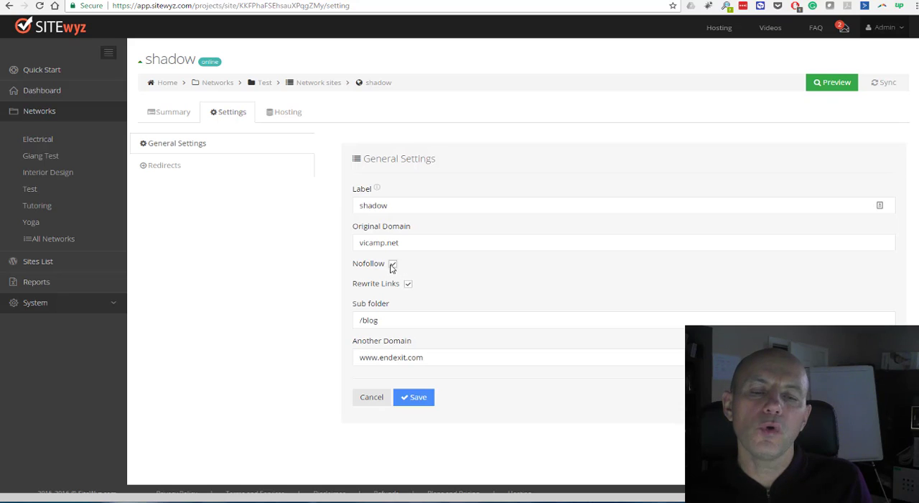
left_click(393, 262)
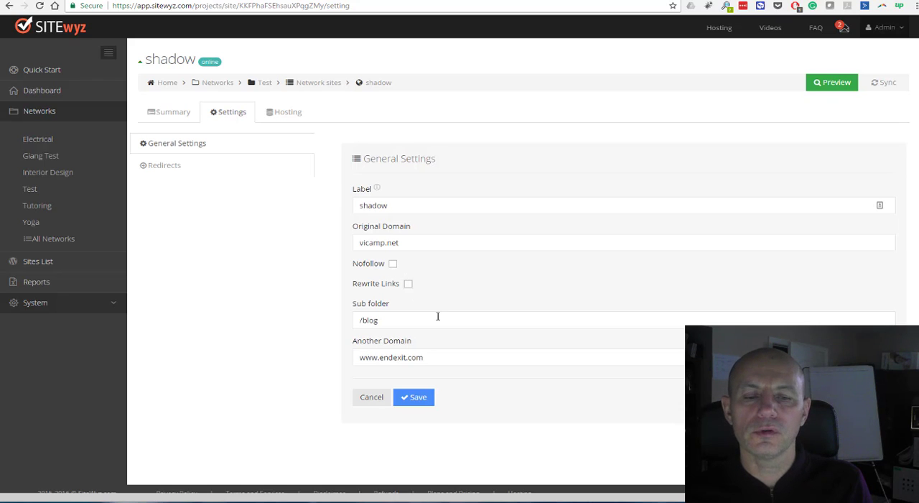
mouse_move(462, 307)
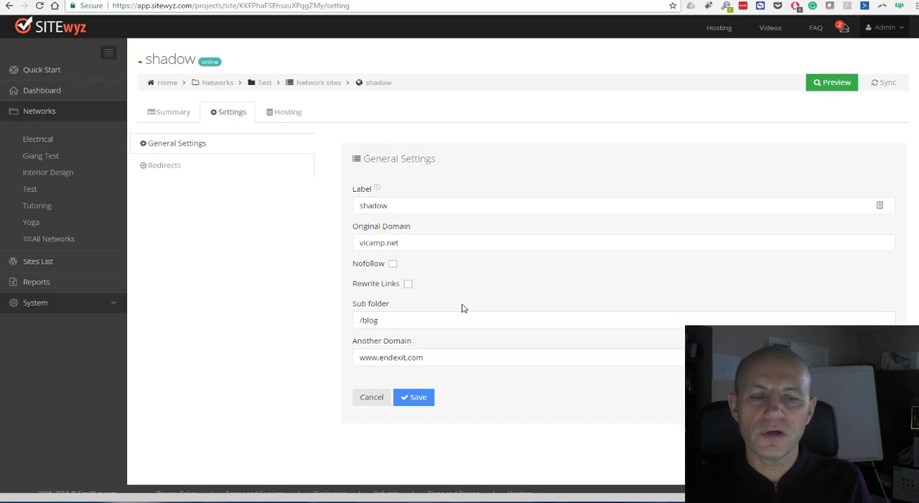
mouse_move(431, 297)
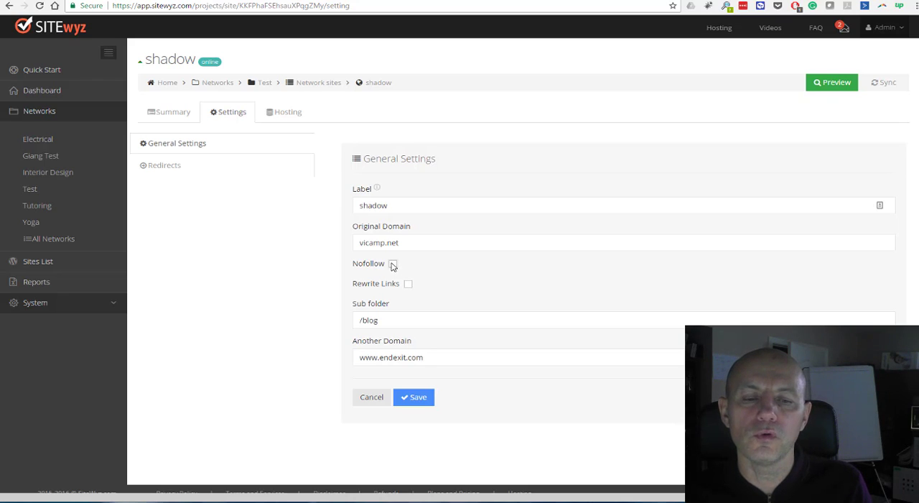
mouse_move(409, 288)
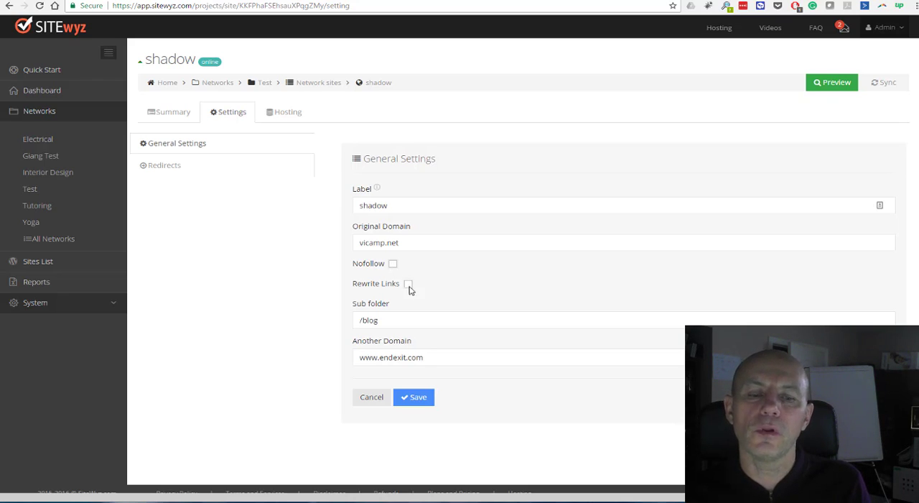
mouse_move(577, 313)
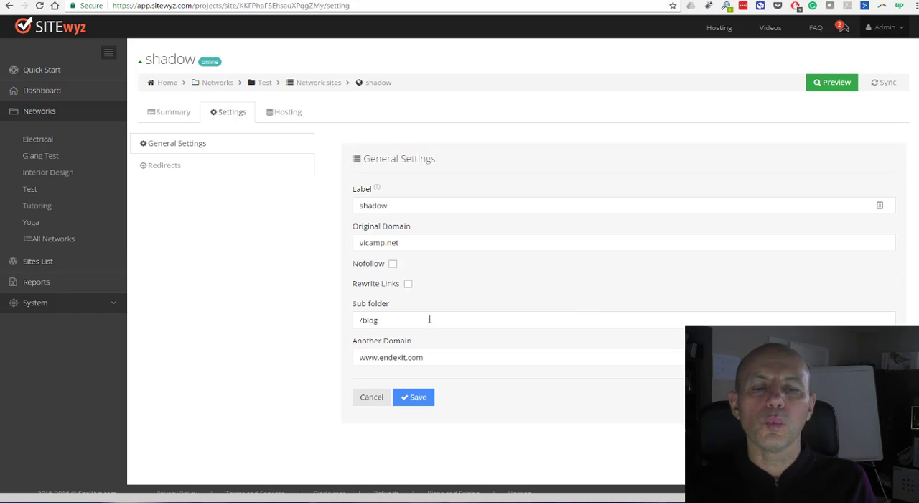
left_click(393, 263)
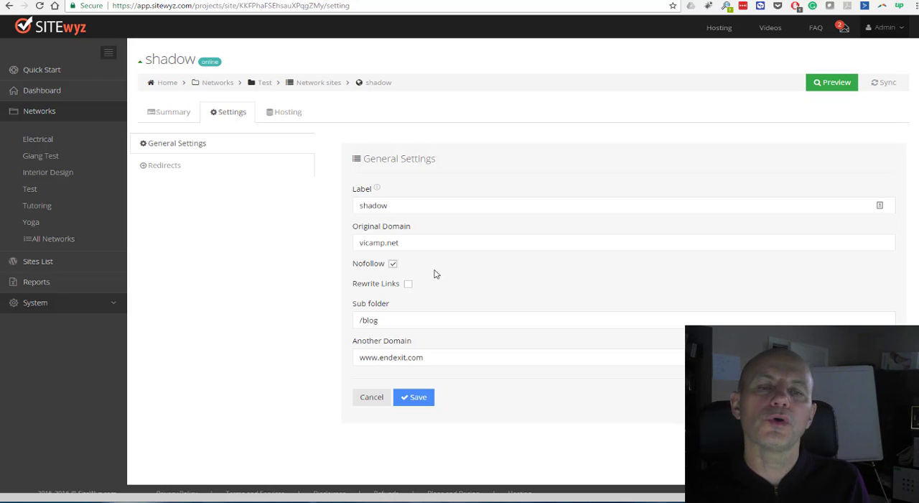
scroll("down", 3)
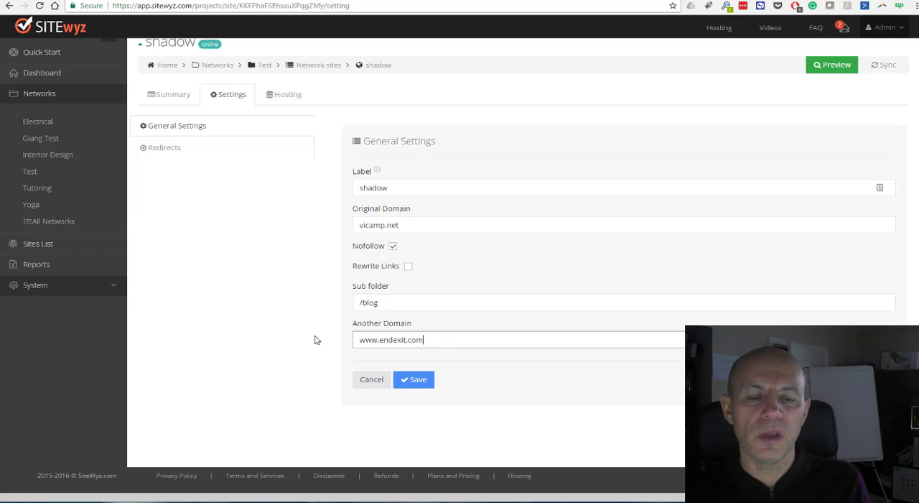
mouse_move(429, 330)
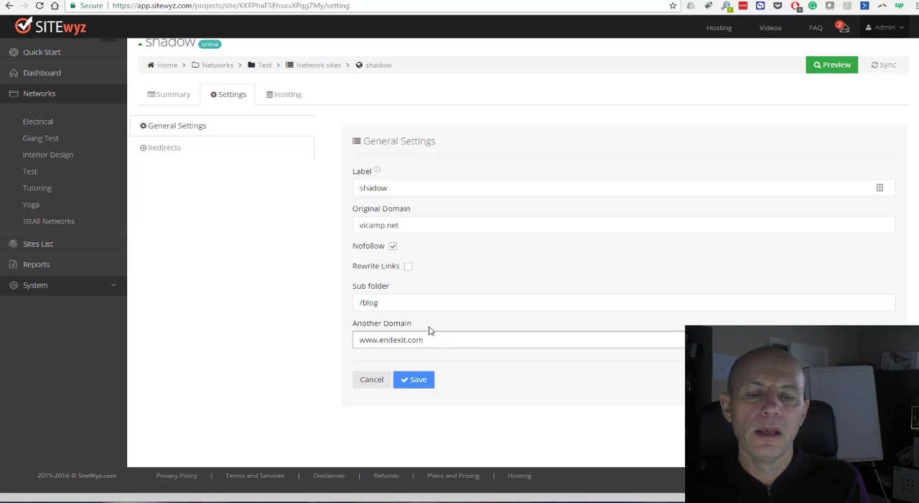
mouse_move(512, 352)
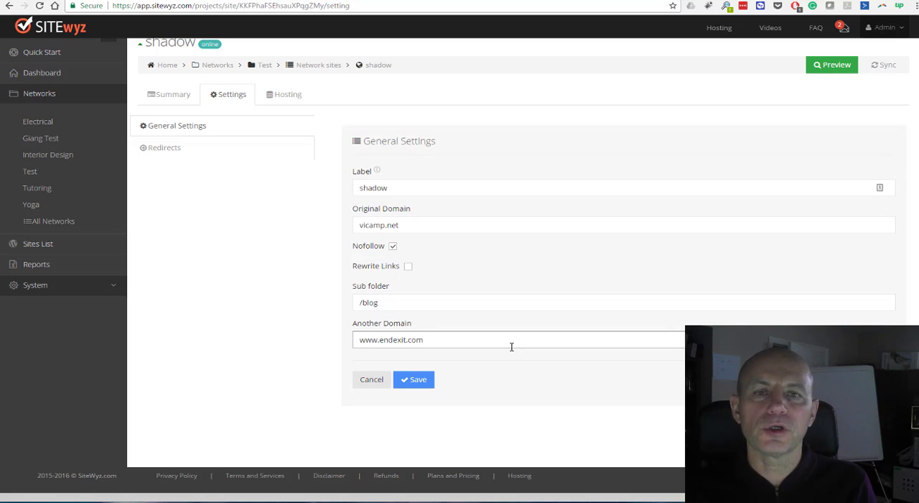
left_click(511, 339)
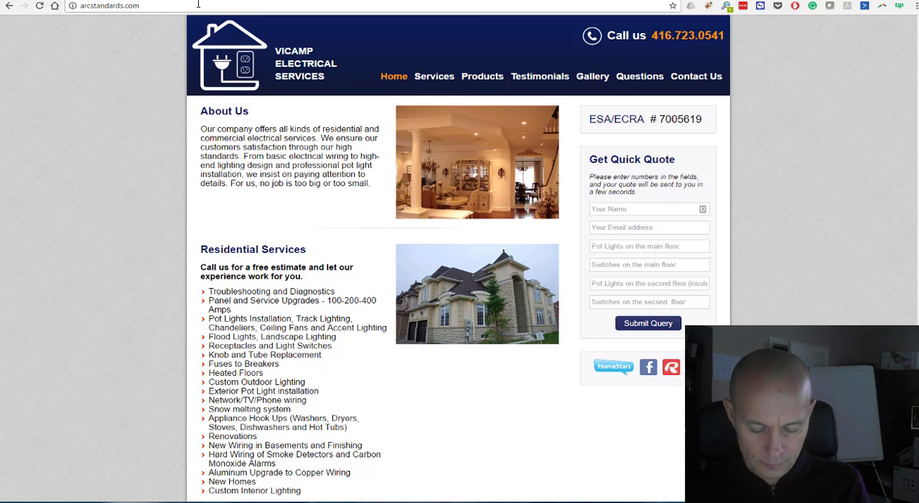
Step: Go to arcstandards.com/blog, open the carbon monoxide alarms post and select 'Mississauga' in its title
type("blog")
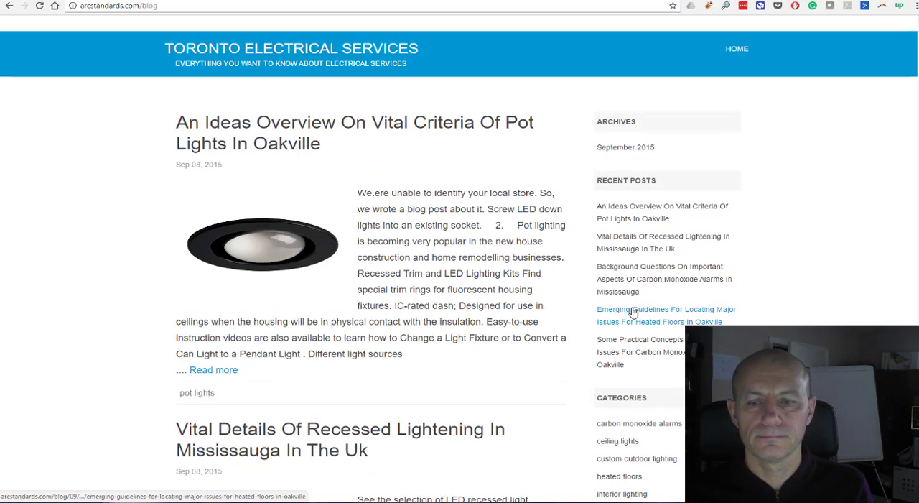
left_click(664, 278)
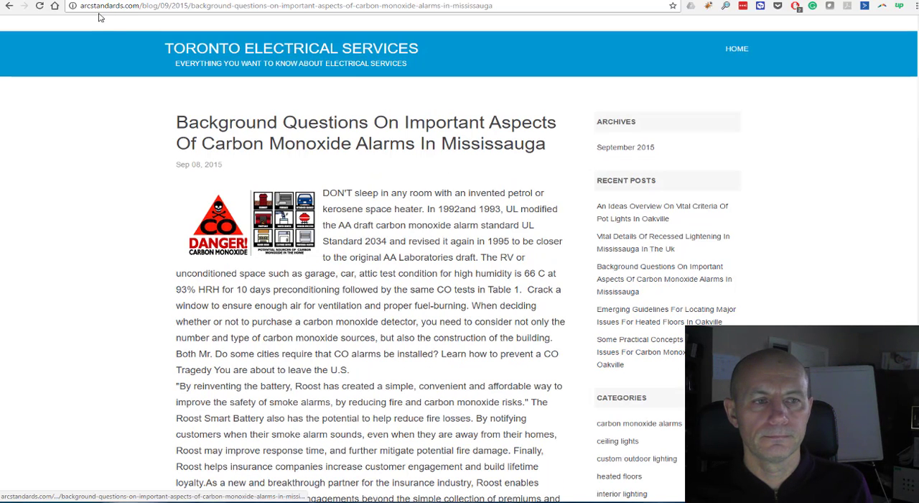
mouse_move(253, 89)
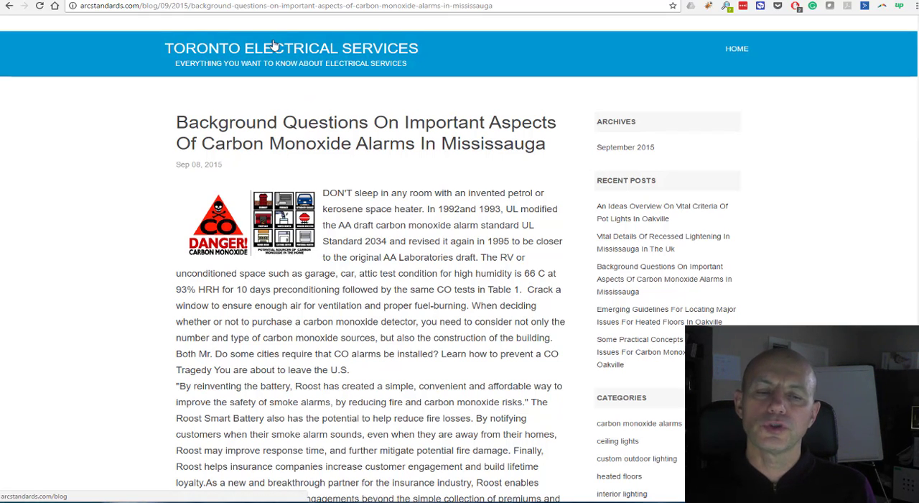
mouse_move(484, 187)
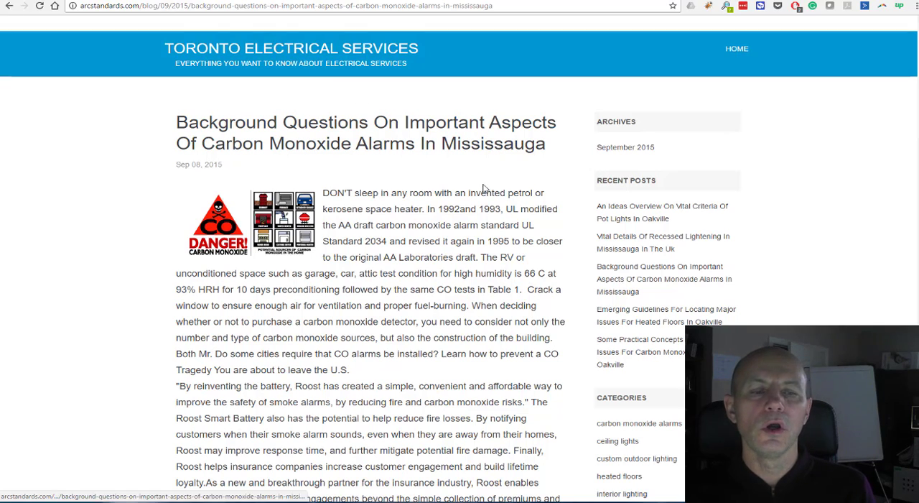
double_click(502, 143)
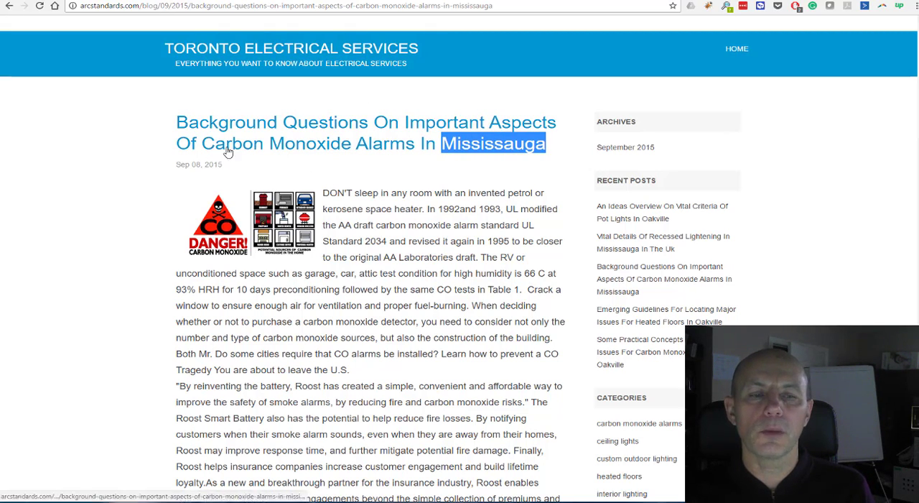
mouse_move(557, 151)
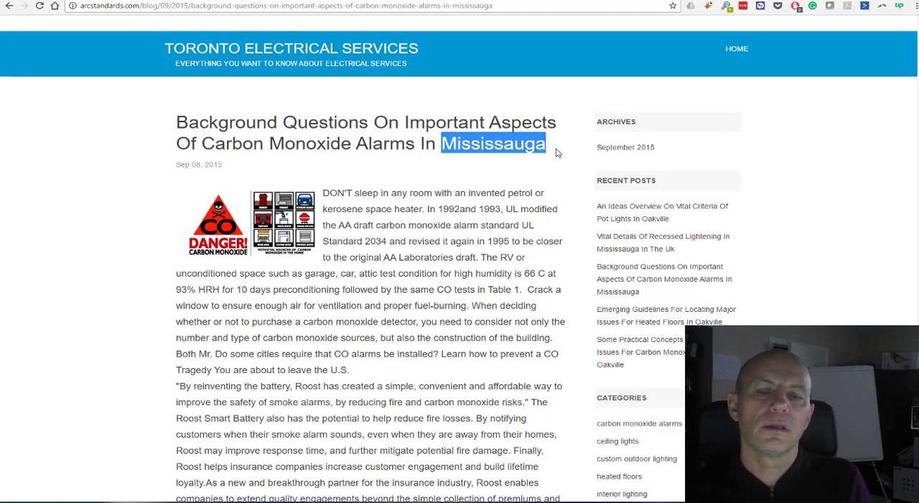
mouse_move(338, 155)
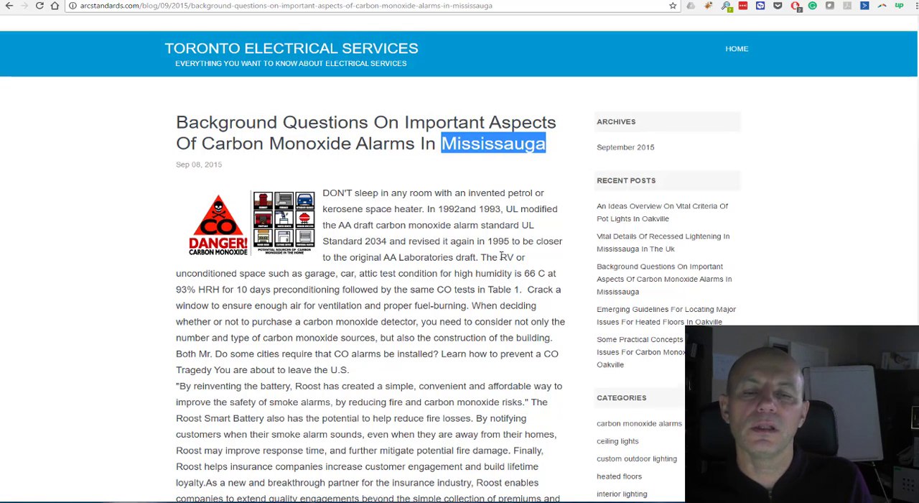
mouse_move(635, 246)
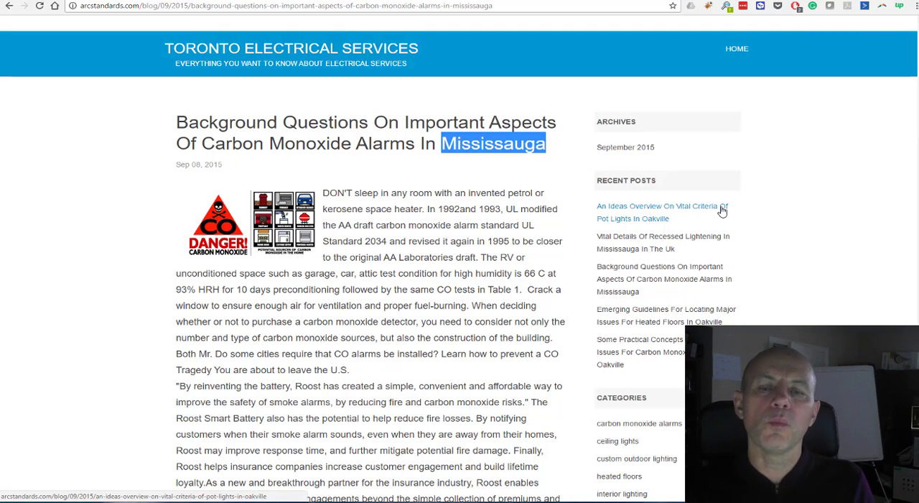
mouse_move(705, 175)
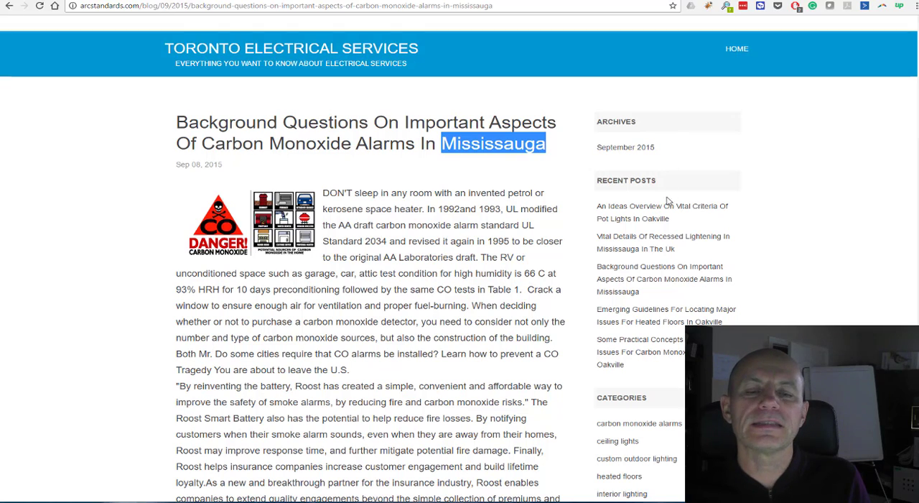
scroll("down", 3)
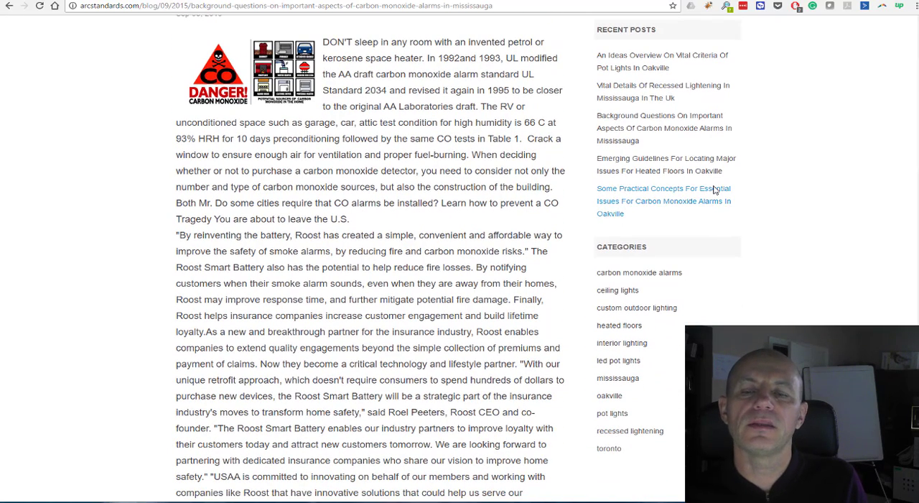